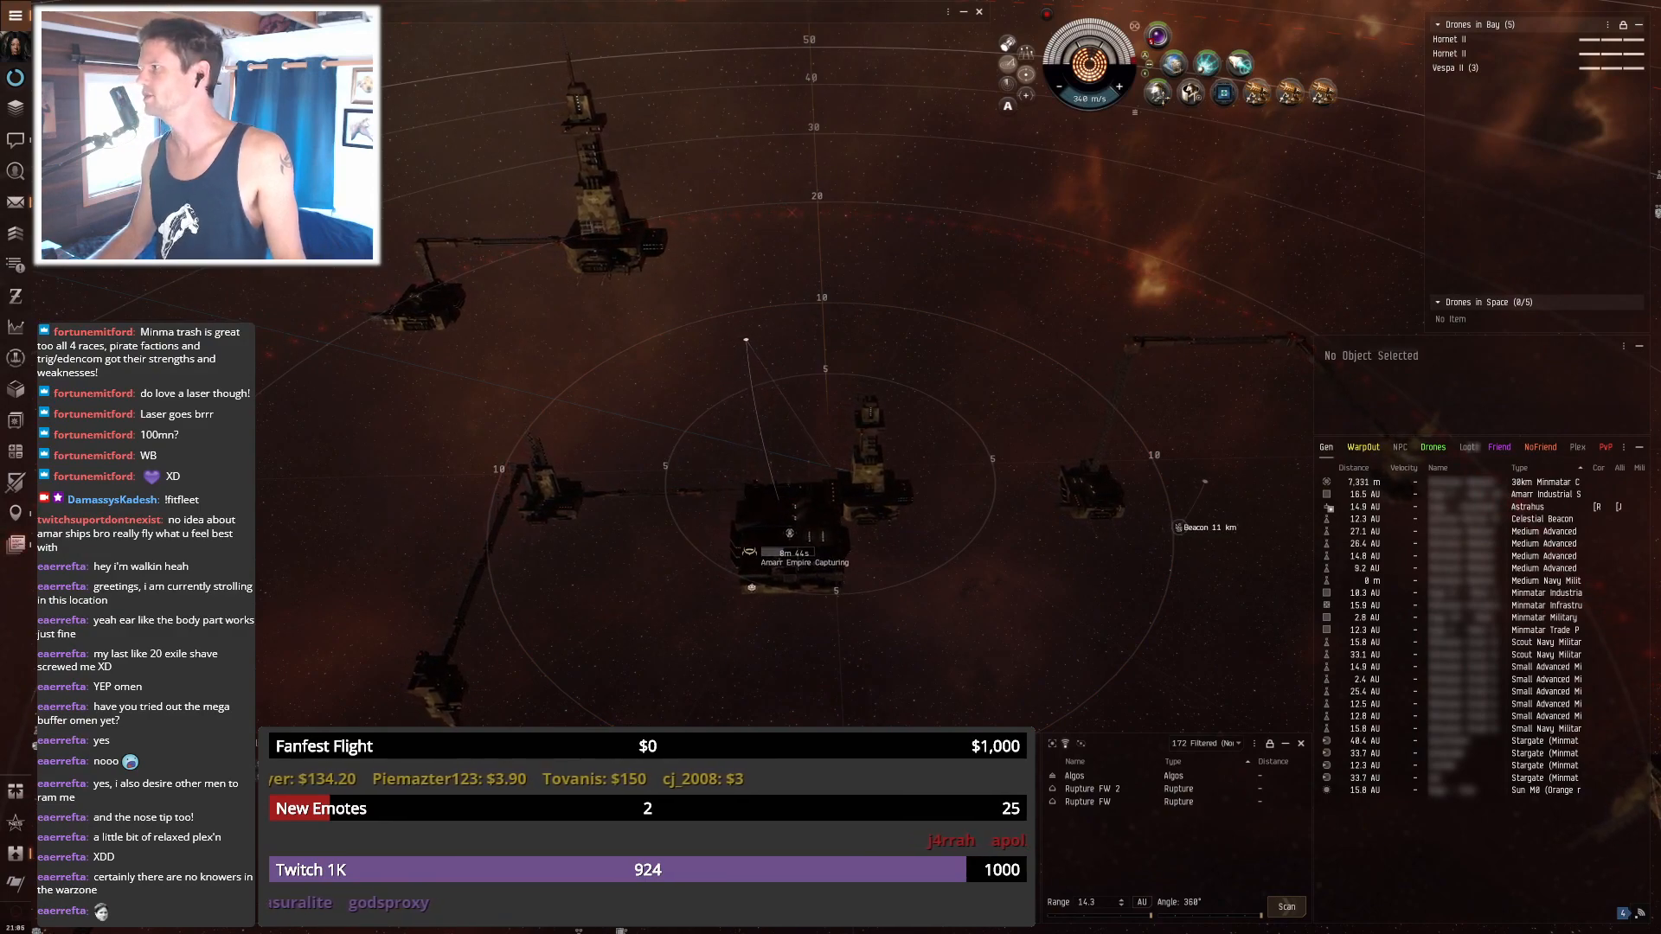
# Zoom the camera out to survey the Amarr capture site with drones held in bay
pyautogui.scroll(-3)
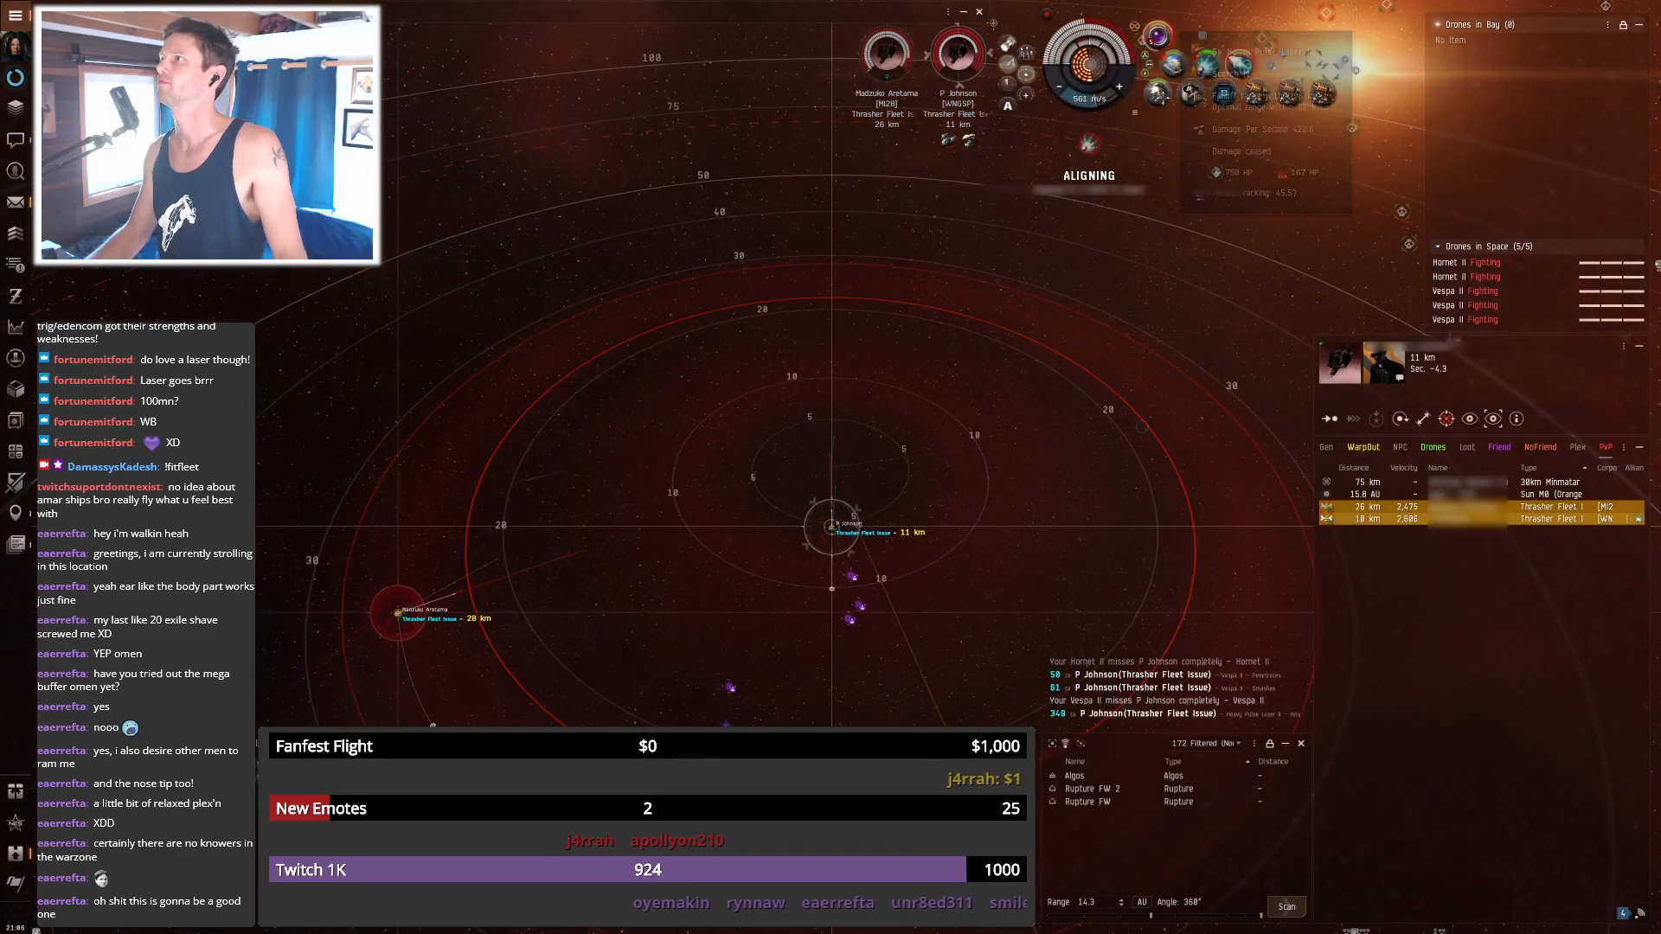
# Bring up actions on a Thrasher Fleet Issue in the overview to engage it
pyautogui.rightClick(1162, 92)
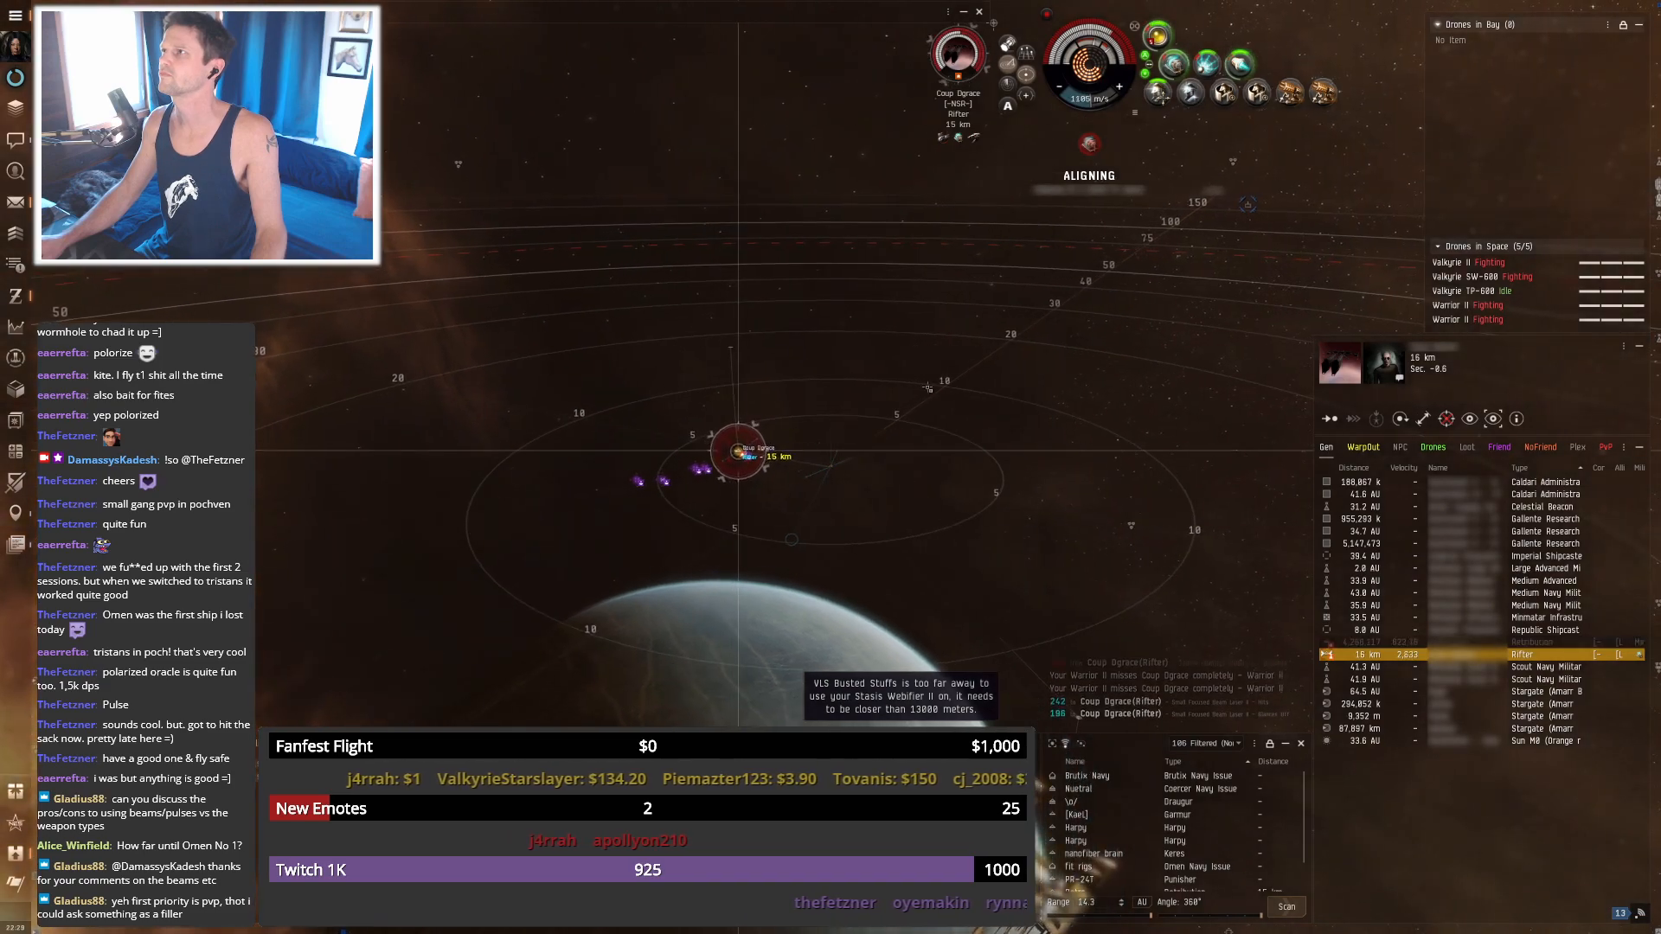
# Bring up actions on the Rifter overview entry during the drone engagement
pyautogui.rightClick(1158, 33)
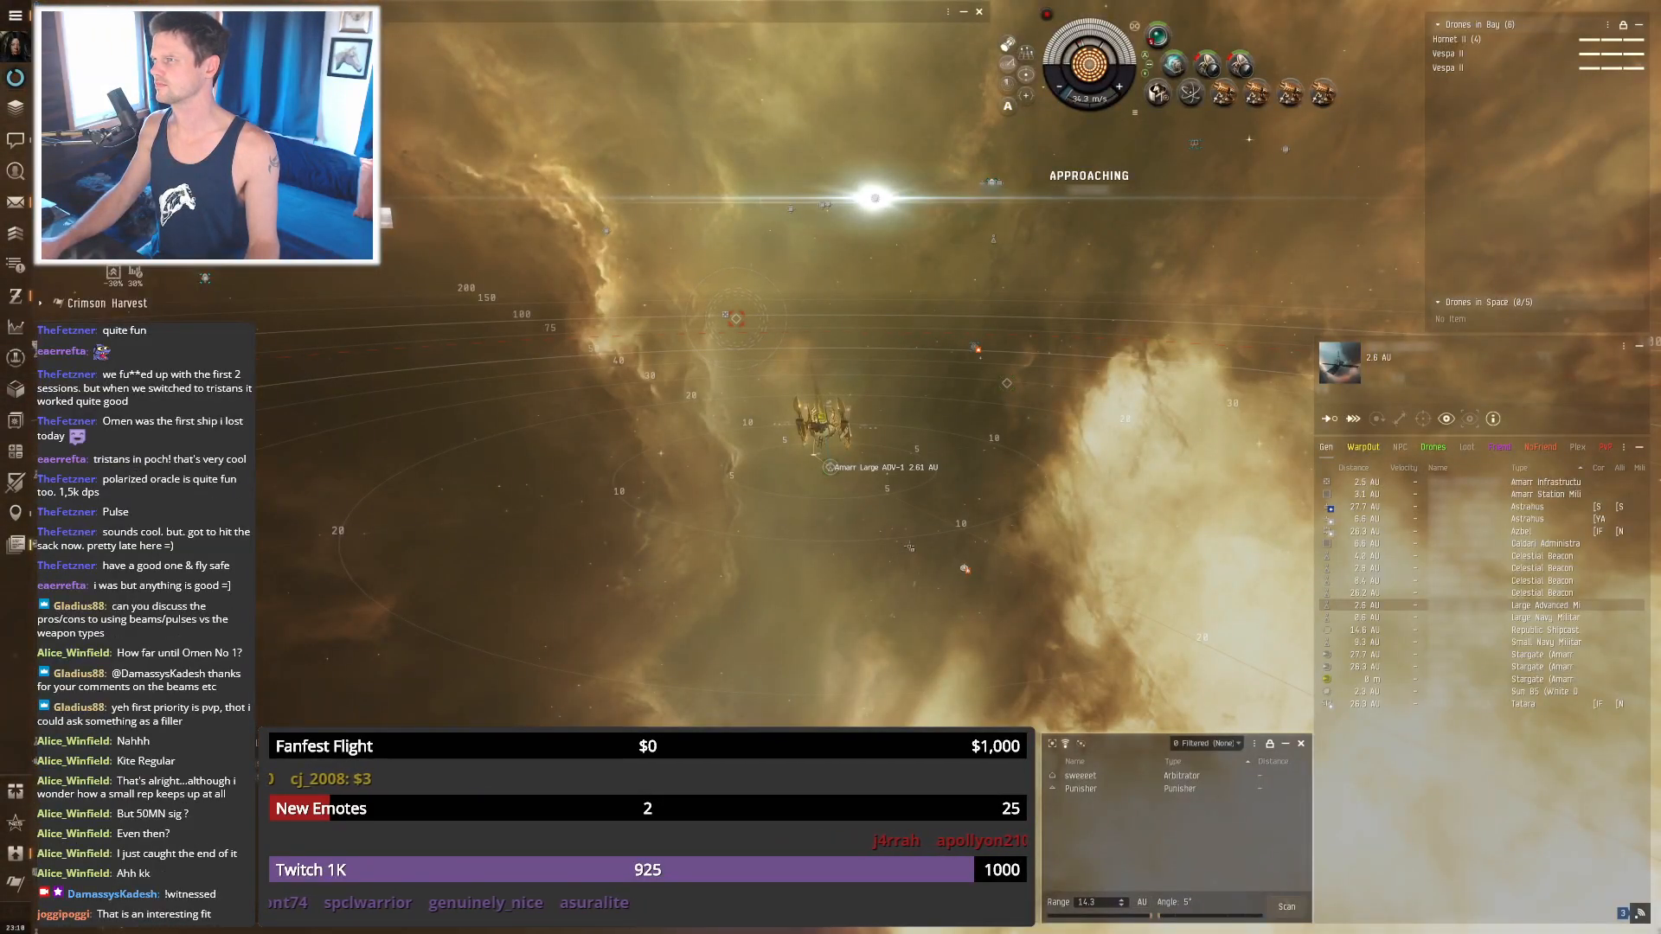
# Select the Amarr Large AOV structure to approach it with drones kept in bay
pyautogui.click(1526, 507)
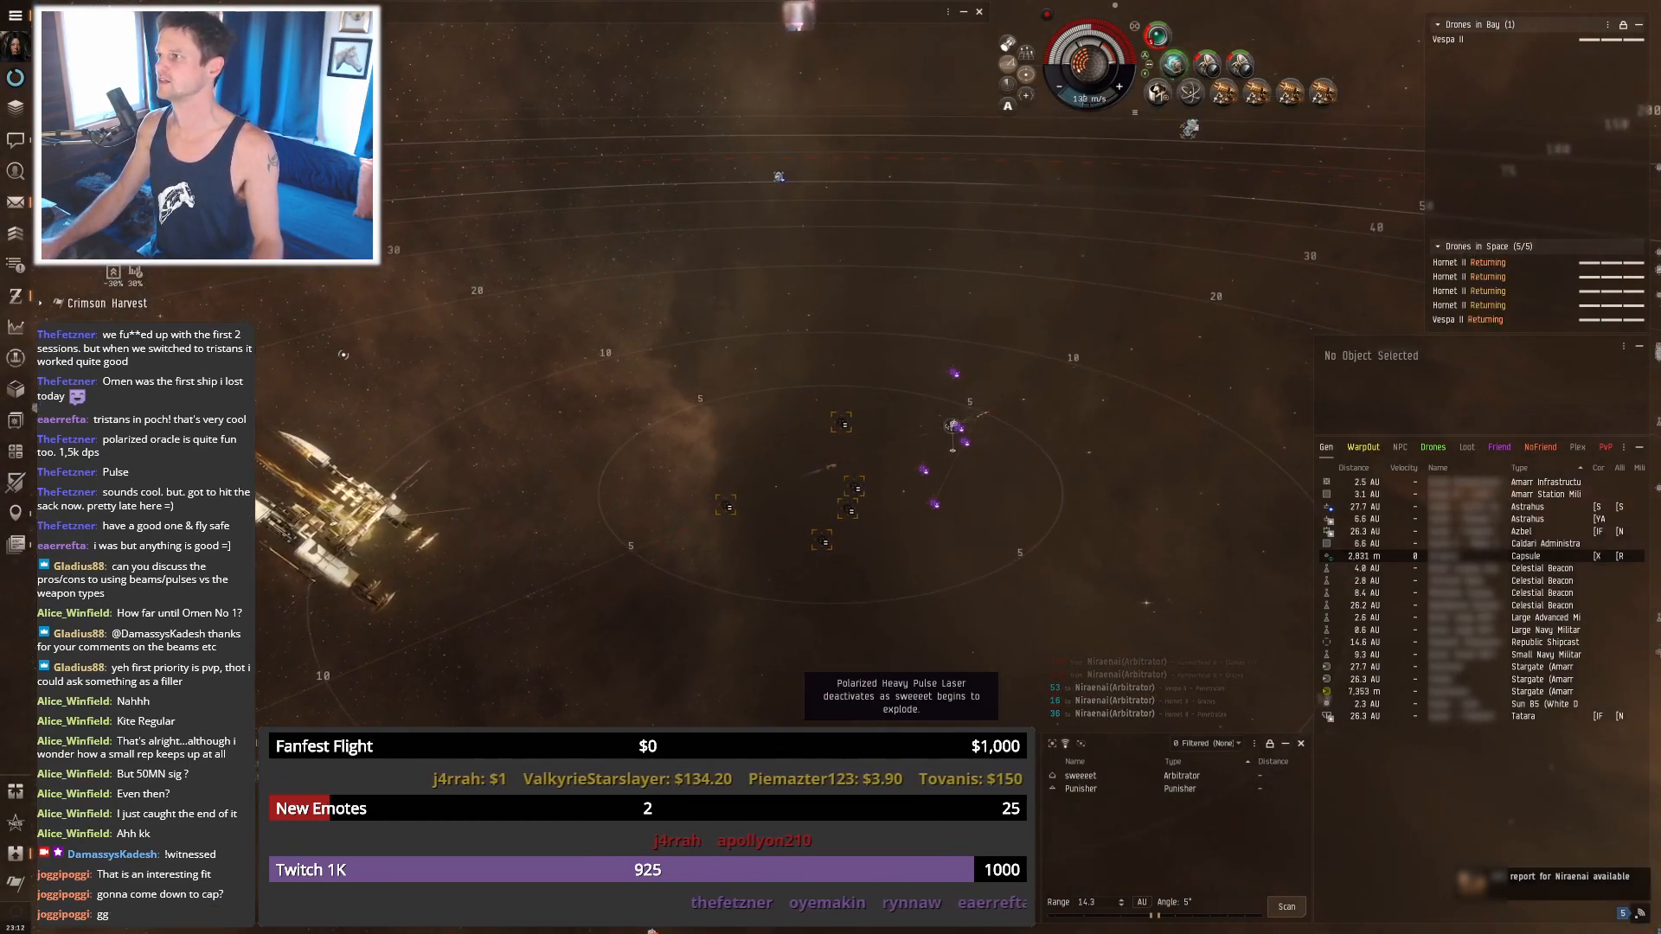
# Bring up the action menu for a nearby object by the Arbitrator wreckage
pyautogui.rightClick(841, 422)
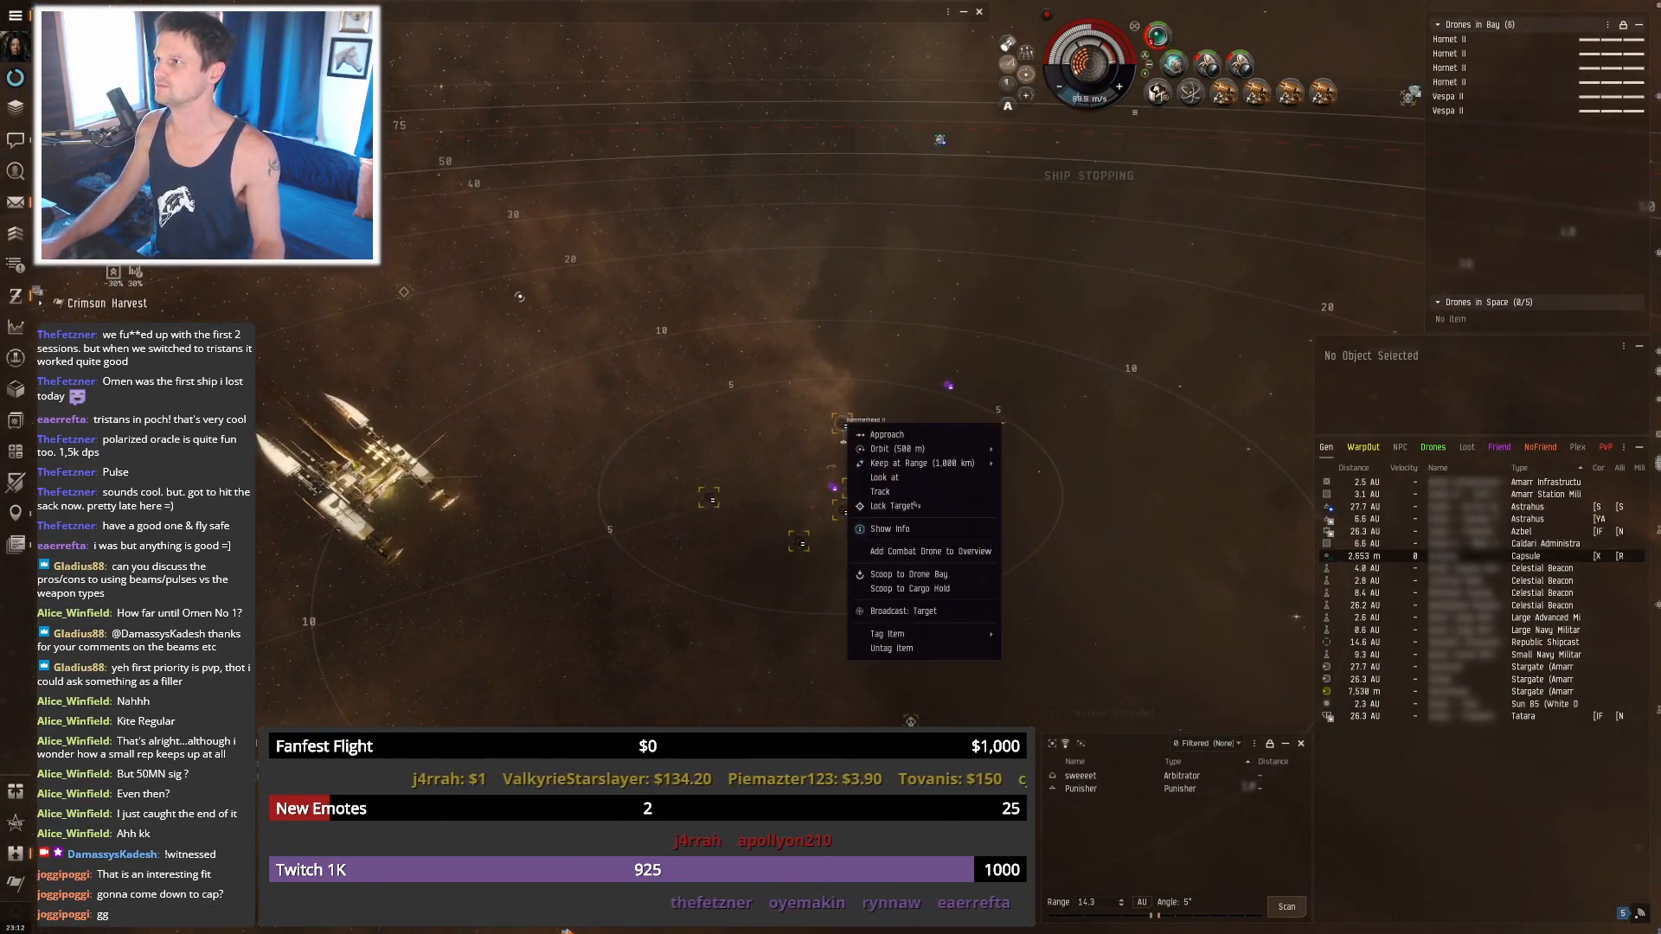